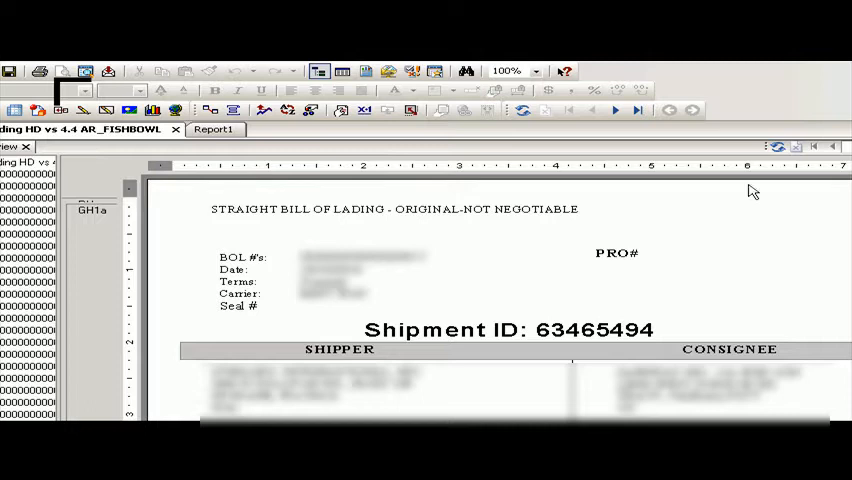
scroll("down", 3)
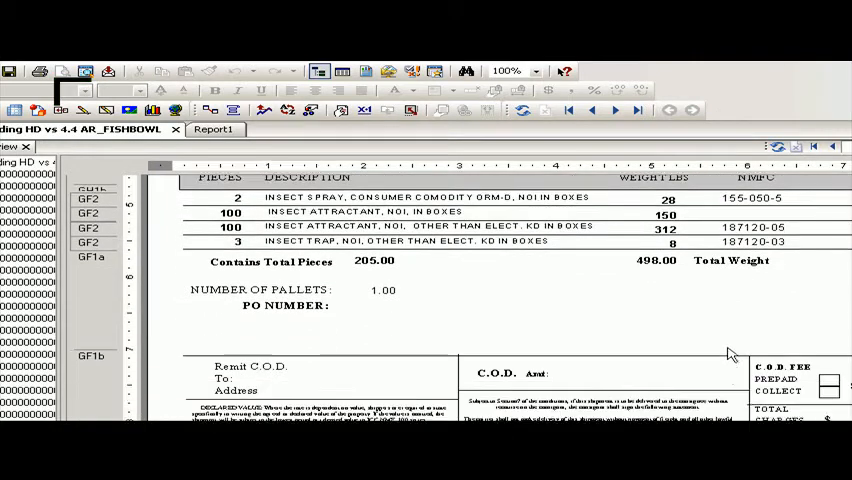
scroll("down", 3)
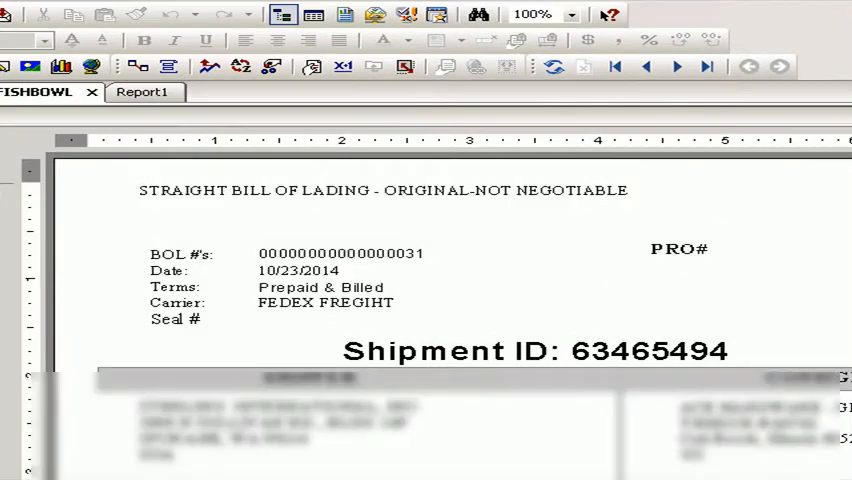
left_click(91, 92)
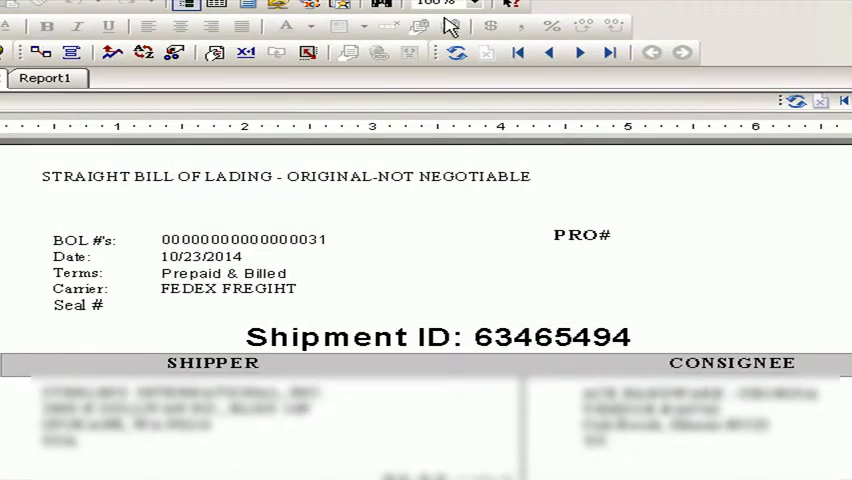